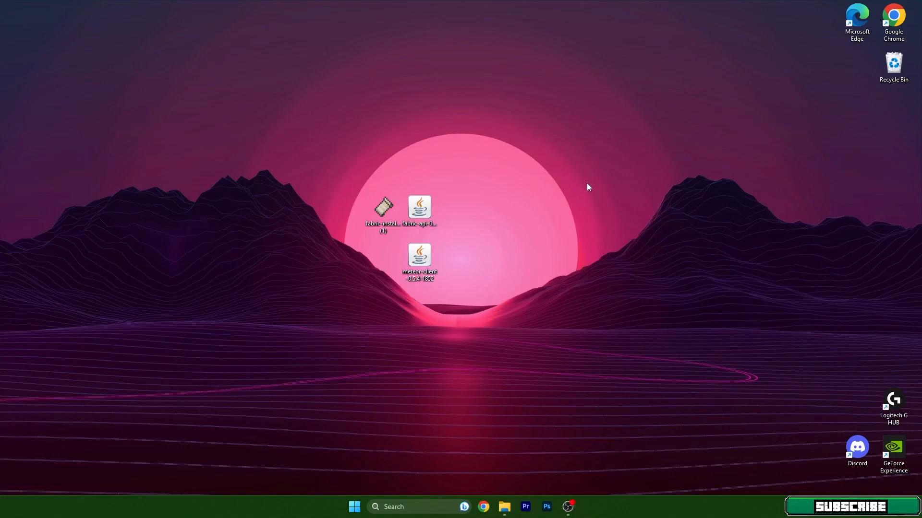
mouse_move(553, 203)
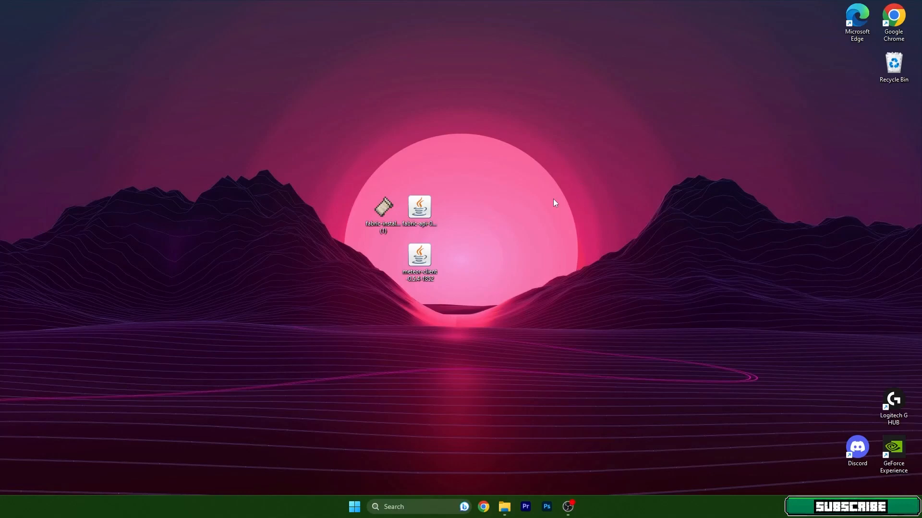
mouse_move(543, 199)
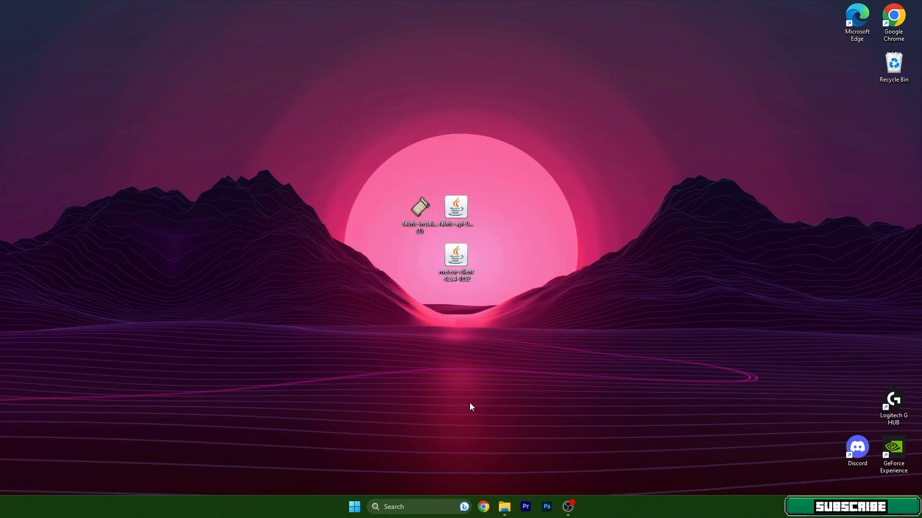
mouse_move(283, 414)
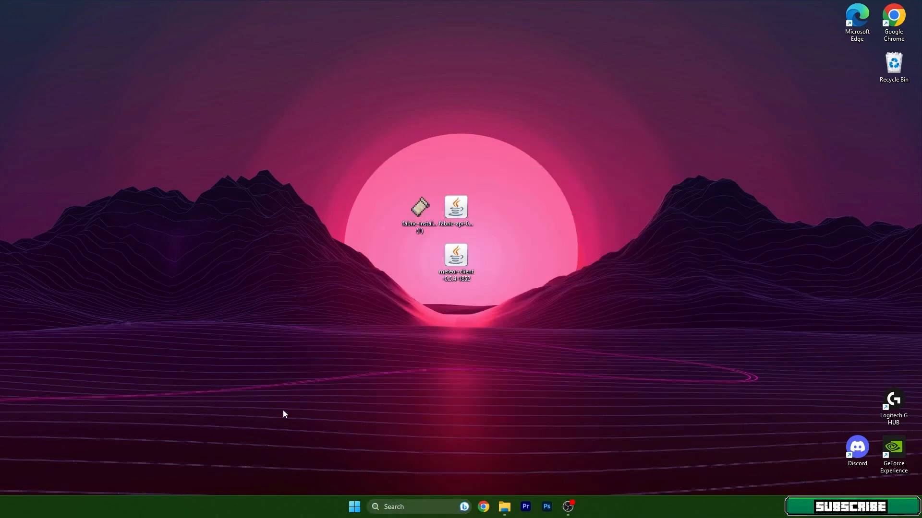
mouse_move(360, 419)
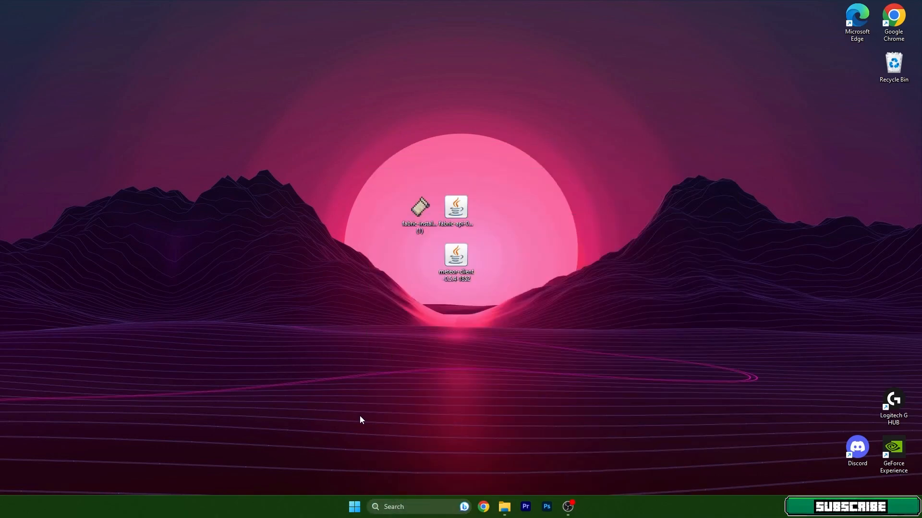
mouse_move(365, 271)
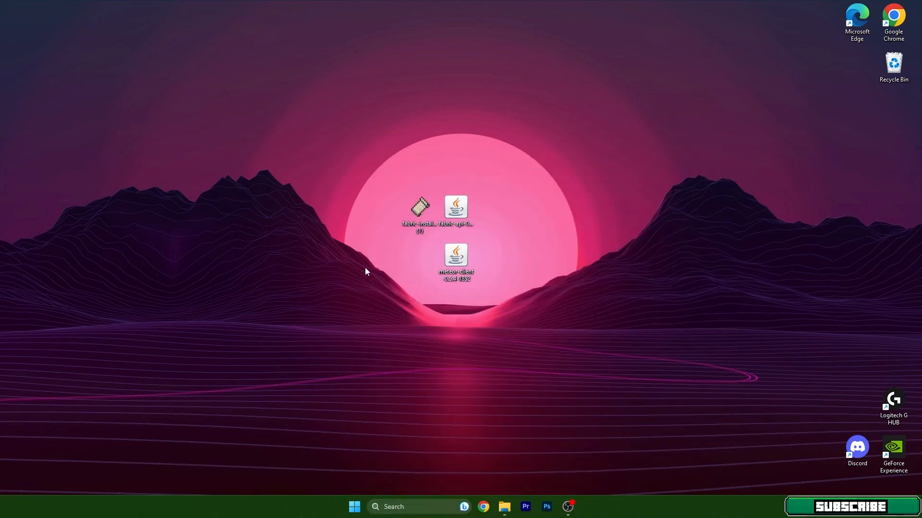
mouse_move(369, 269)
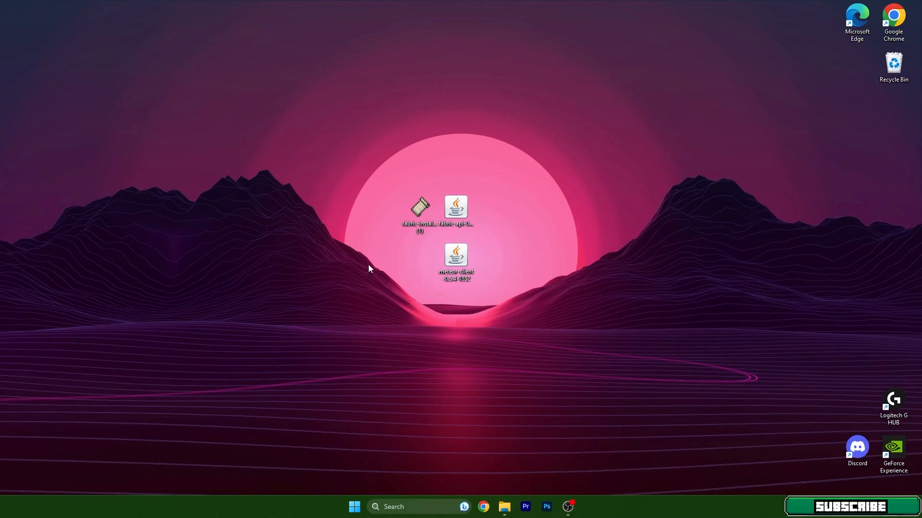
mouse_move(372, 174)
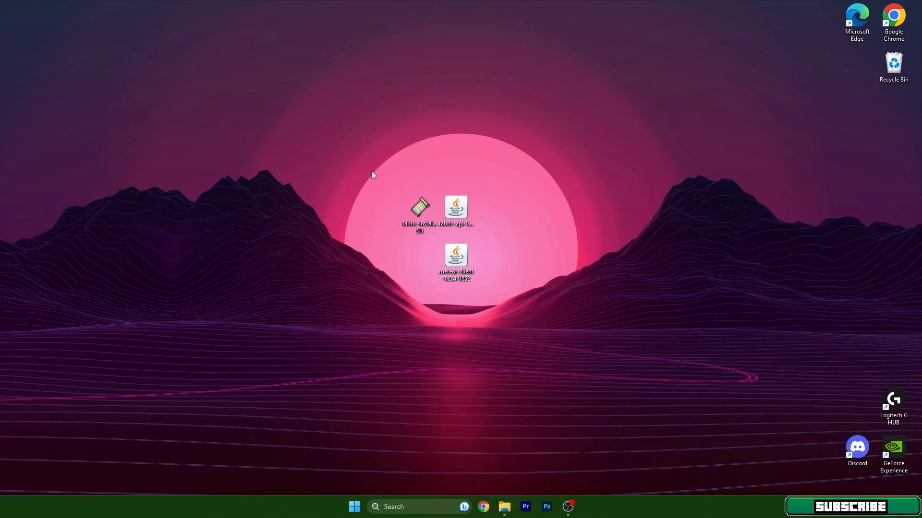
mouse_move(502, 318)
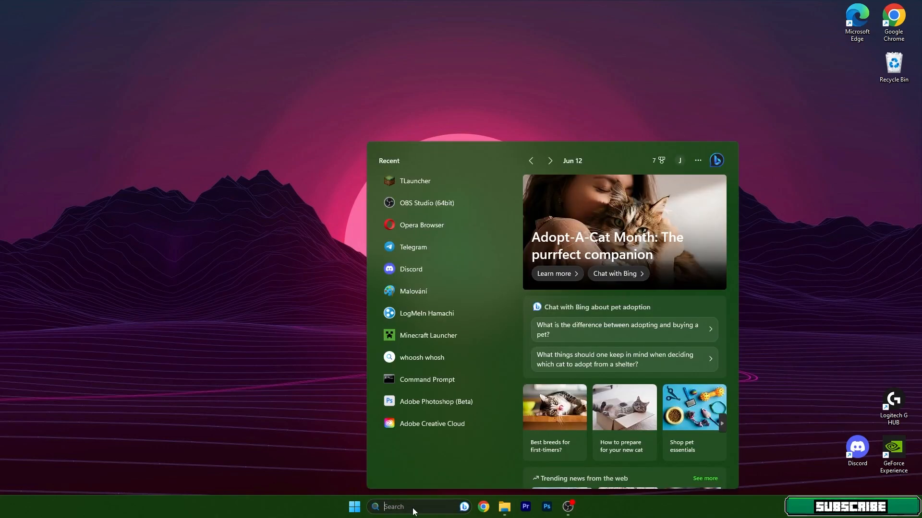
Reach %appdata%\.minecraft\mods, drop the meteor-client and fabric-api jars in, and close Explorer
type("%appd")
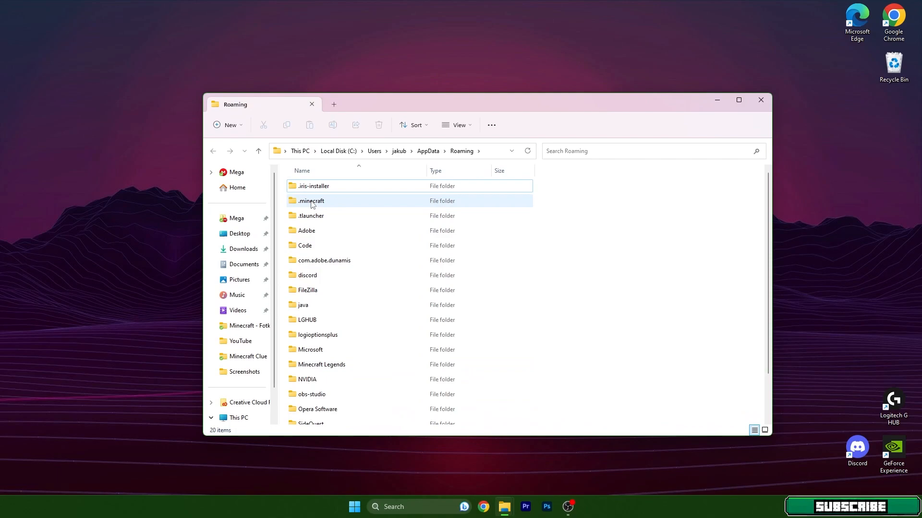
double_click(311, 200)
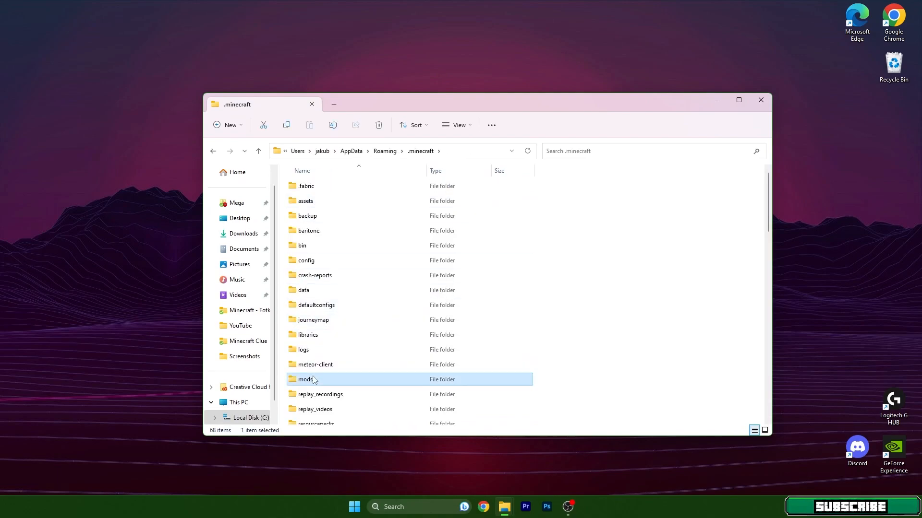
double_click(305, 379)
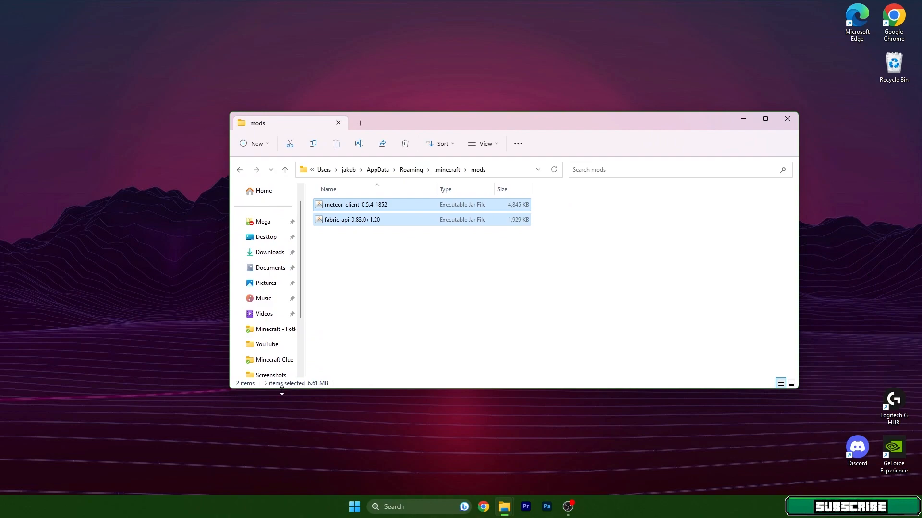
left_click(284, 170)
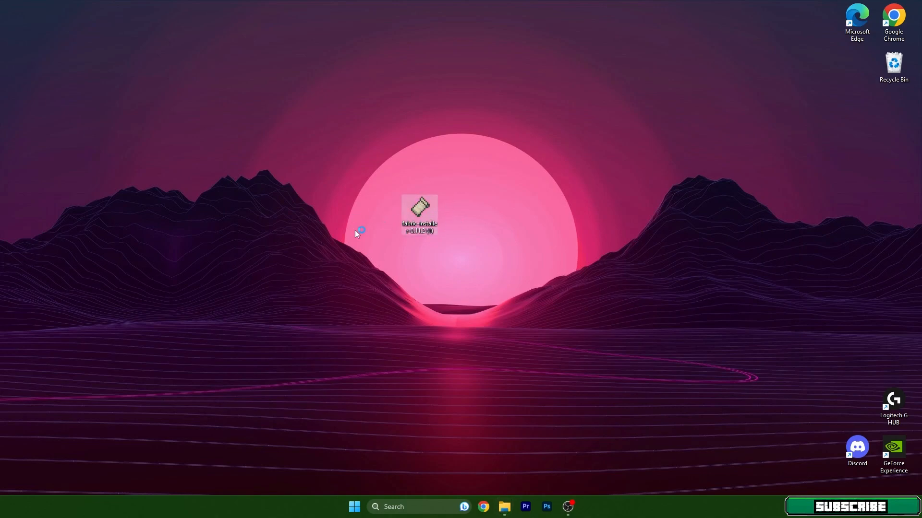
Run the fabric-installer jar and install loader 0.14.21 for Minecraft 1.20 with a profile
double_click(419, 213)
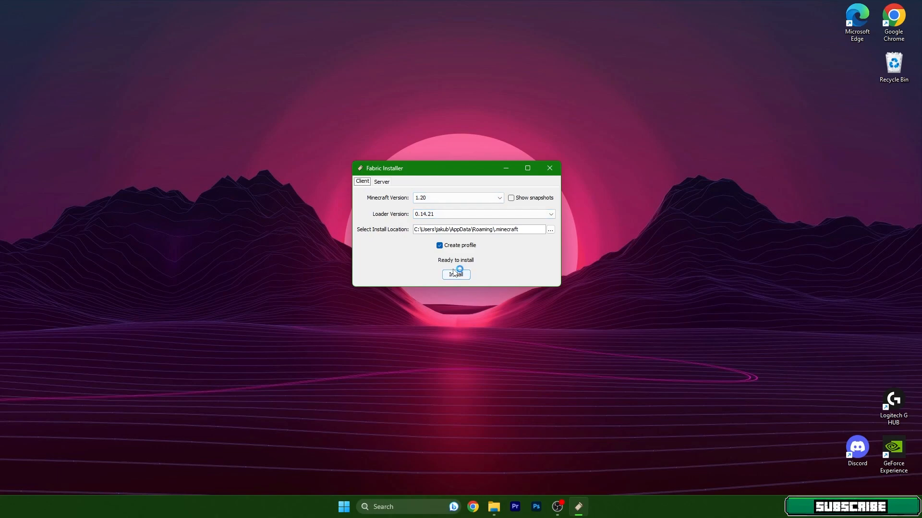
left_click(455, 275)
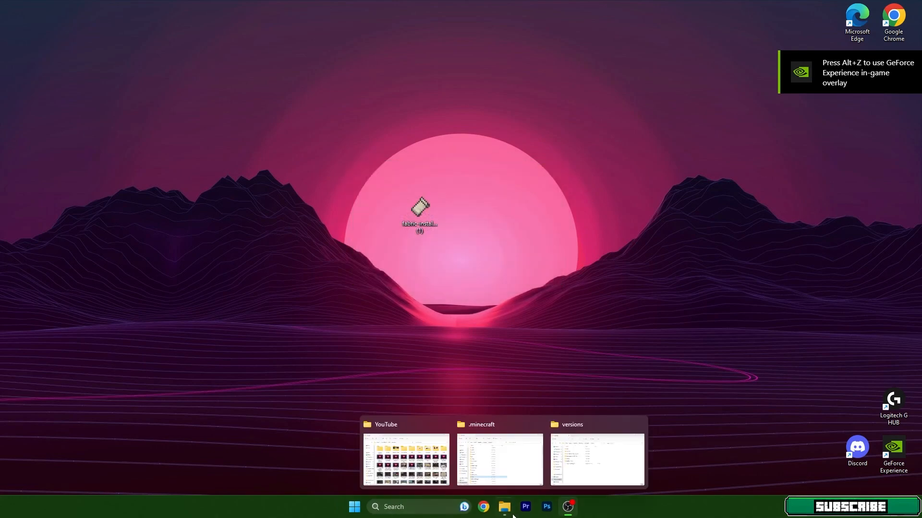
Verify the fabric-loader-0.14.21-1.20 folder in versions, close Explorer and search for tlauncher
left_click(595, 459)
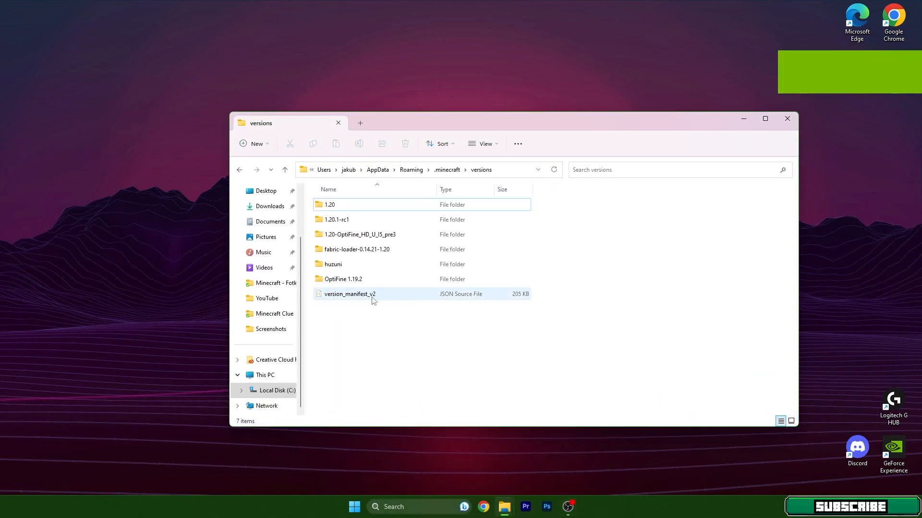
left_click(358, 249)
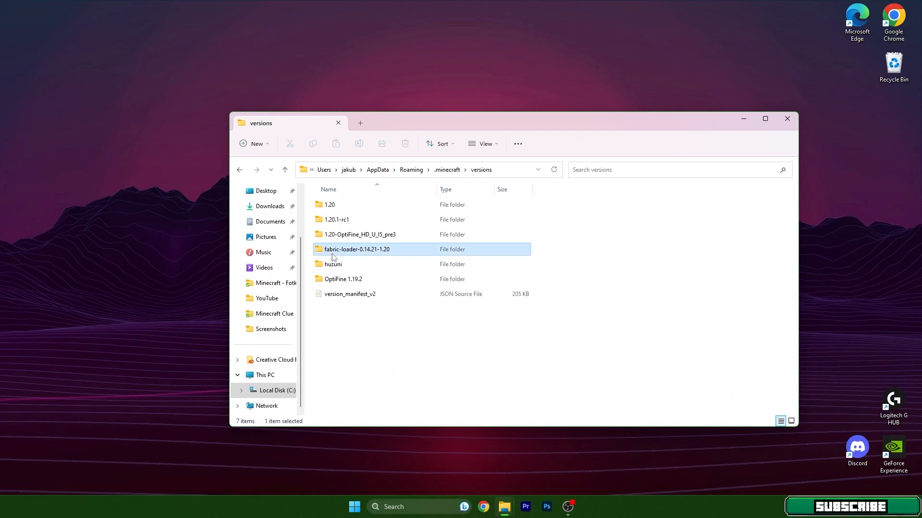
mouse_move(362, 254)
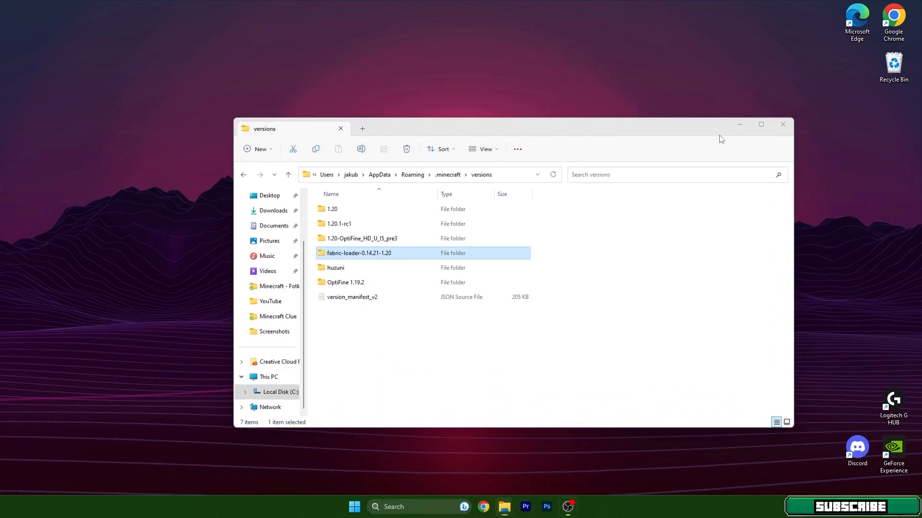
type("tlauncher")
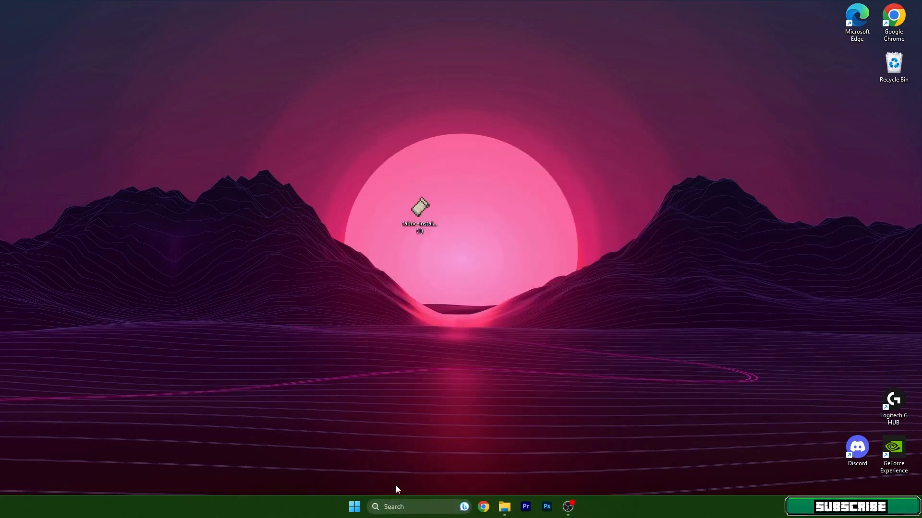
Start TLauncher and enter the game with Release fabric-loader-0.14.21-1.20 selected
double_click(419, 211)
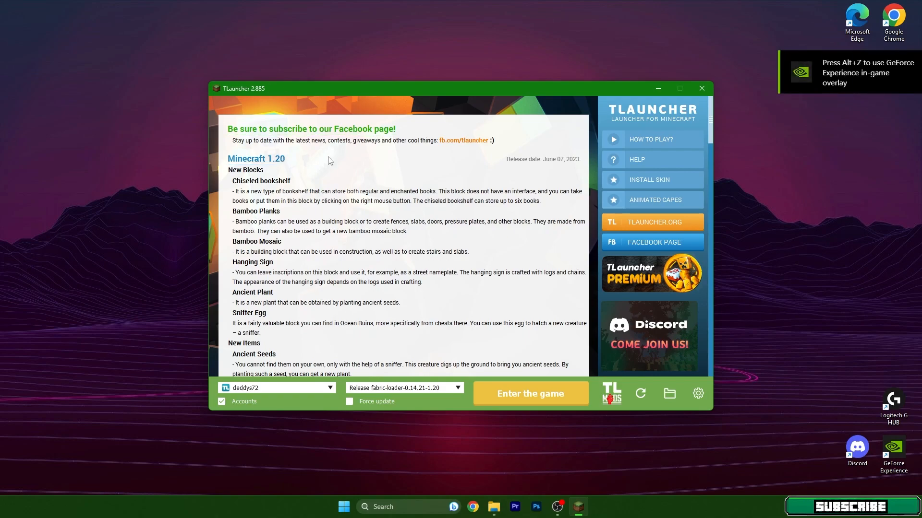
mouse_move(377, 276)
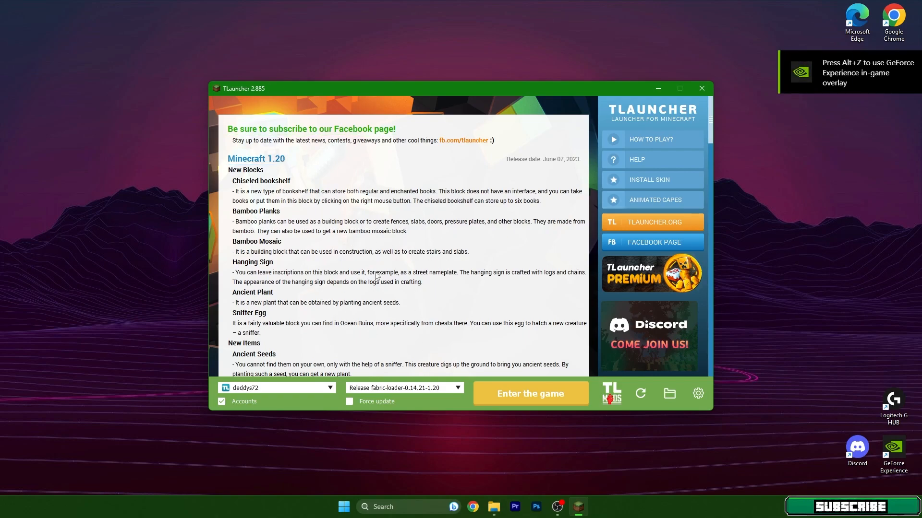
left_click(458, 387)
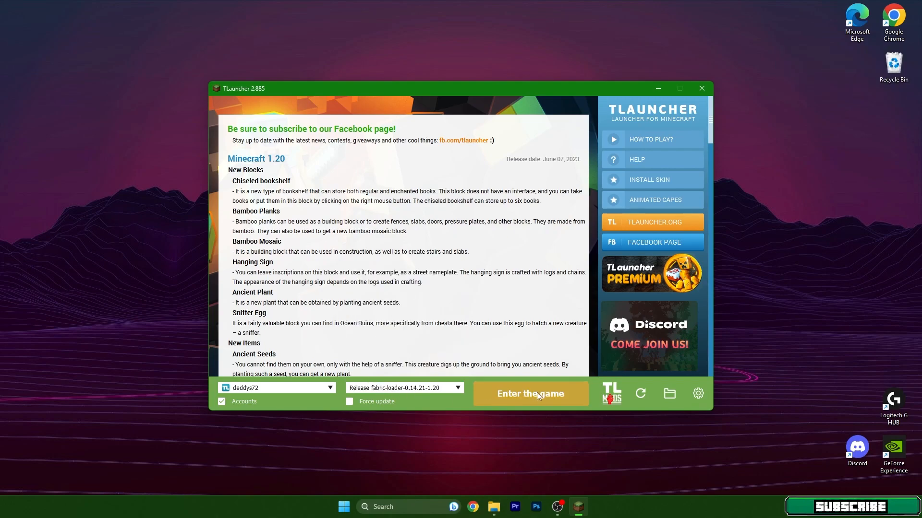
left_click(529, 394)
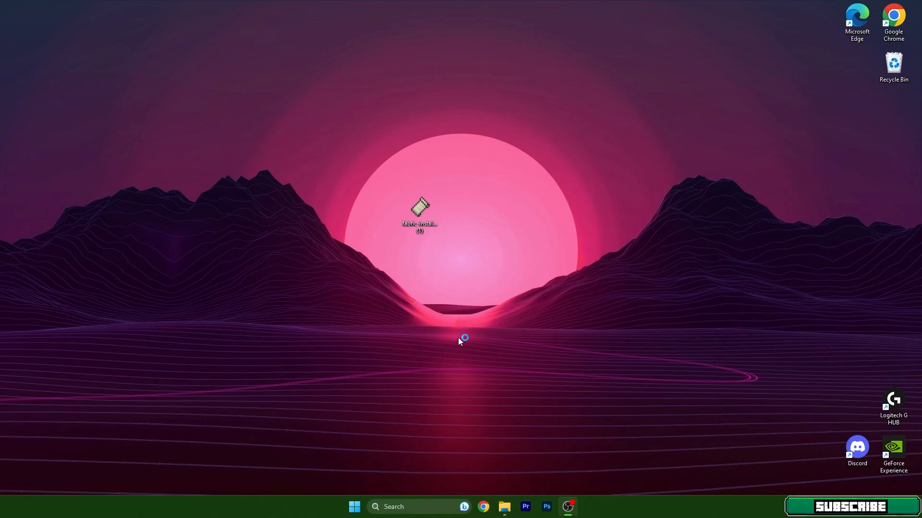
mouse_move(458, 342)
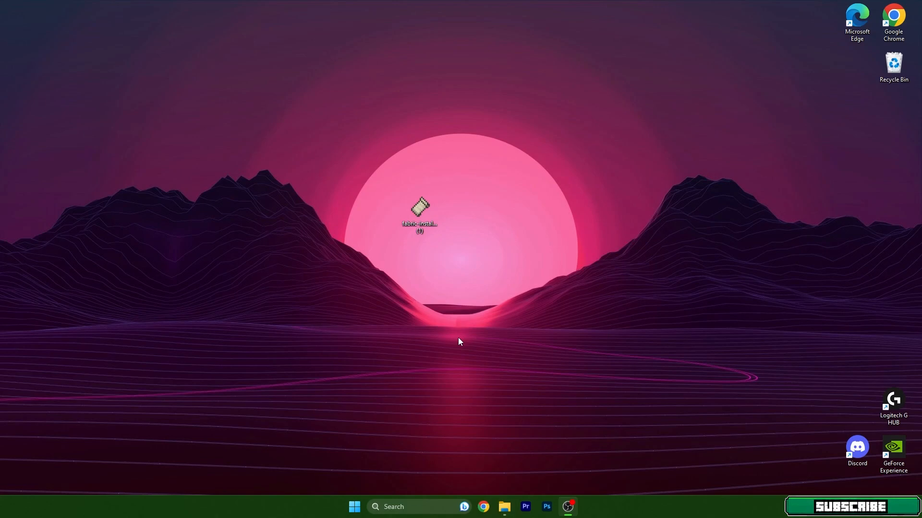
double_click(420, 209)
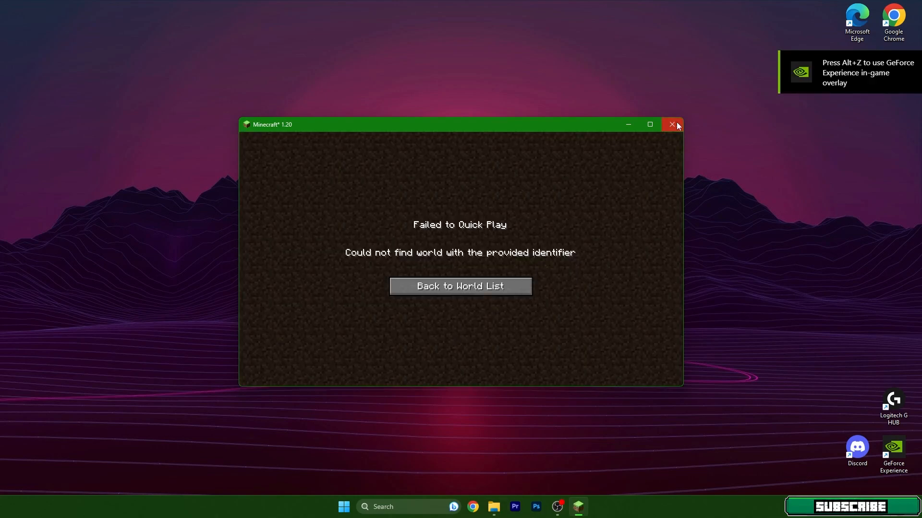
Maximize Minecraft, dismiss the Quick Play error and load the singleplayer world
left_click(649, 124)
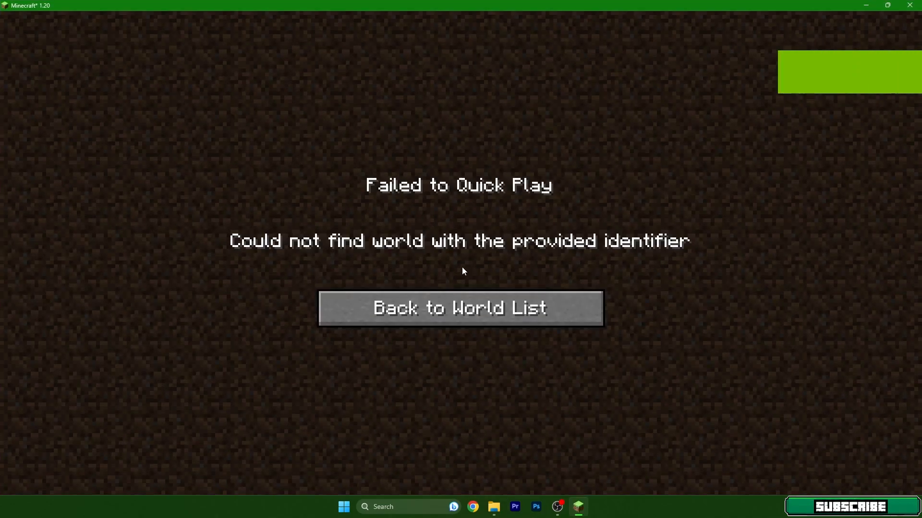
left_click(460, 308)
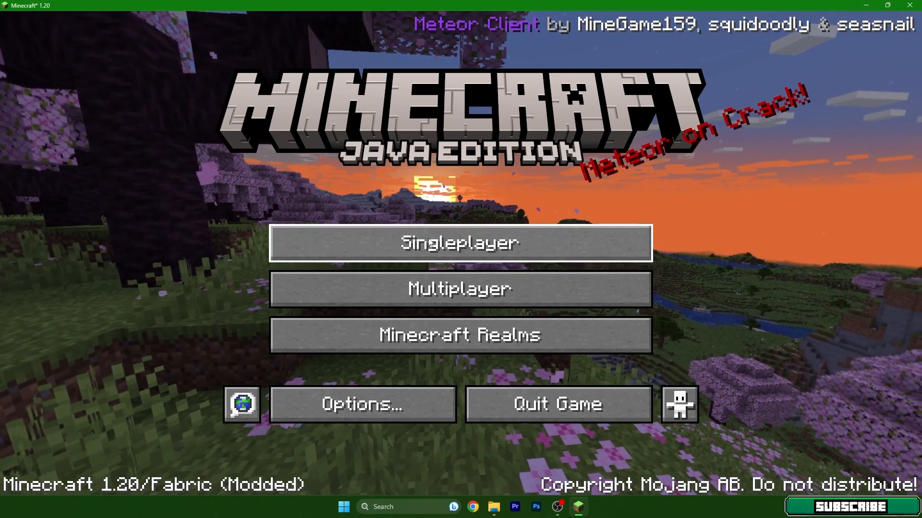
left_click(460, 243)
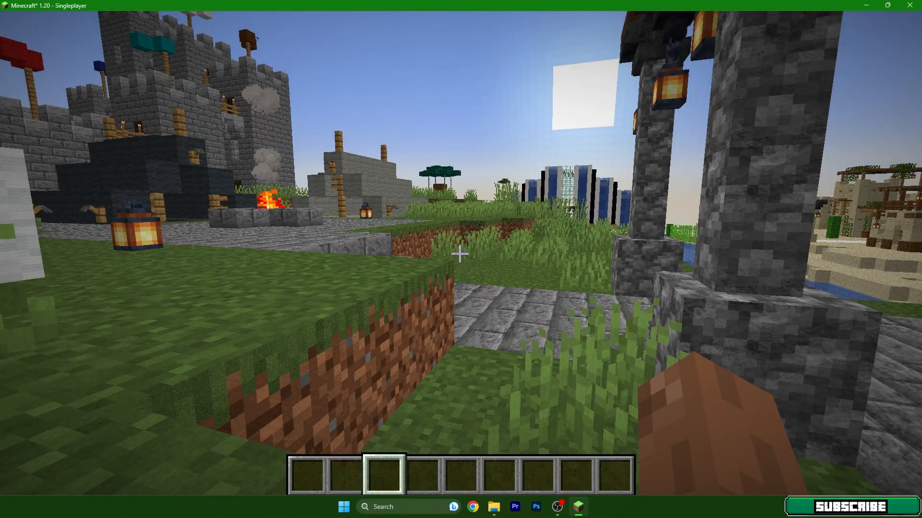
mouse_move(461, 254)
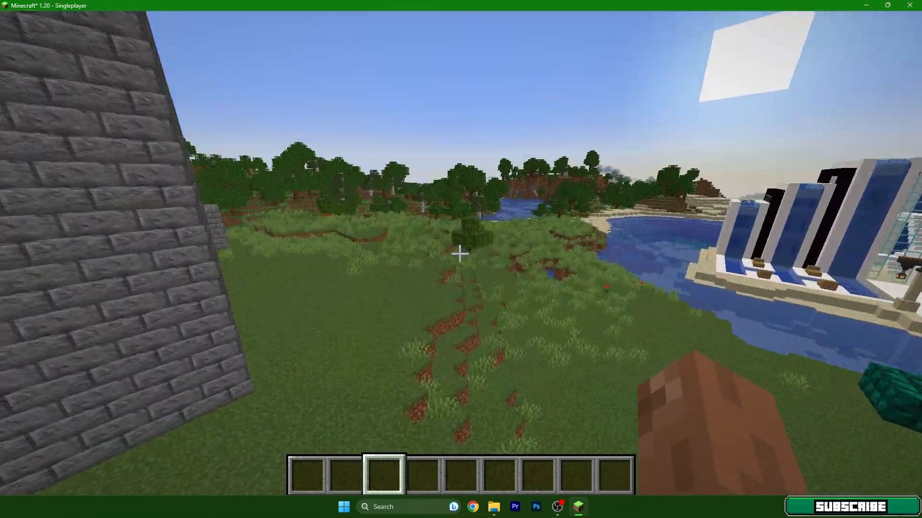
mouse_move(461, 253)
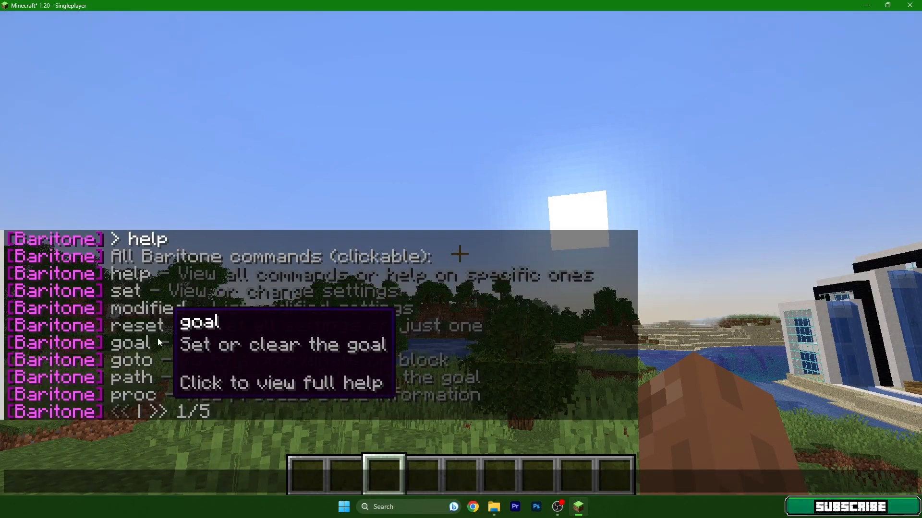
Page through Baritone's #help command list, then enter '#mine diamond_ore' in chat
left_click(159, 410)
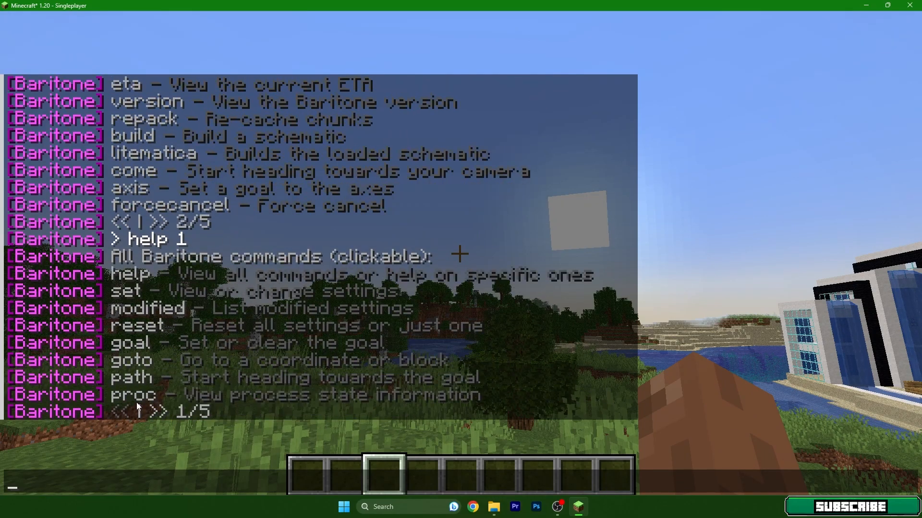
left_click(142, 413)
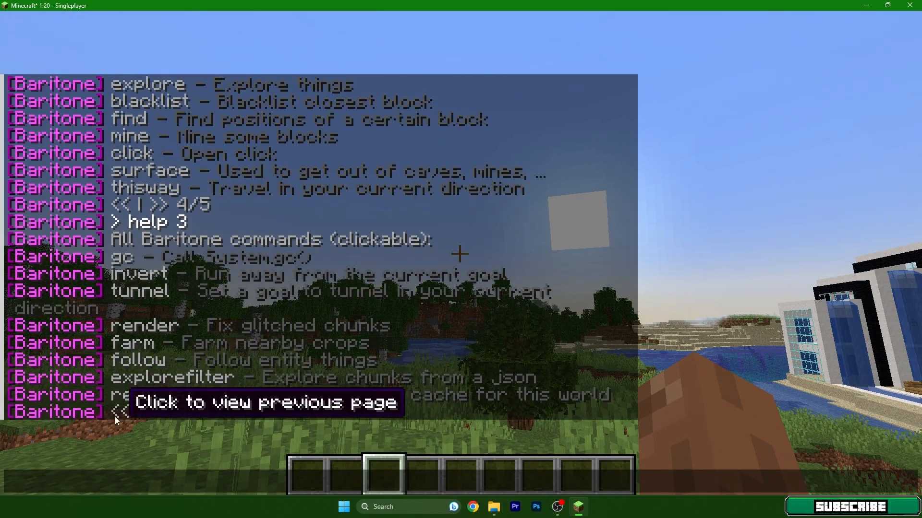
left_click(121, 412)
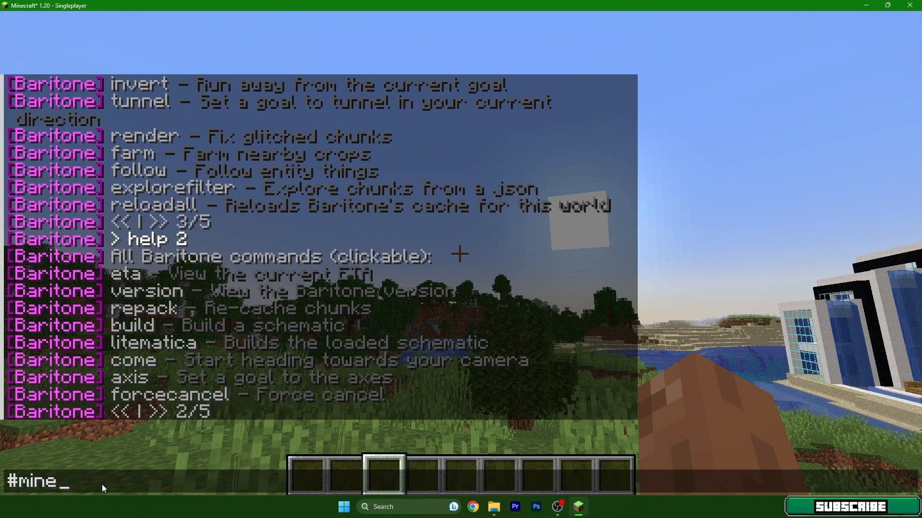
type("diamond_ore")
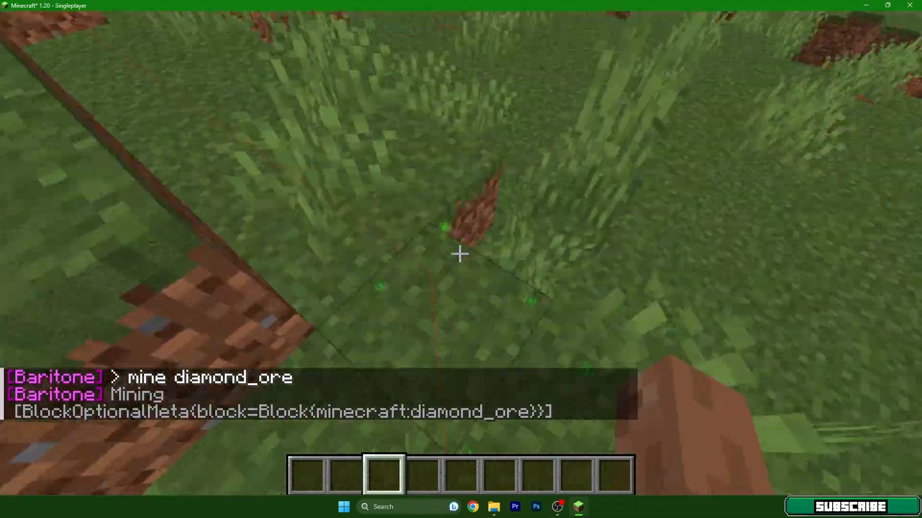
mouse_move(459, 253)
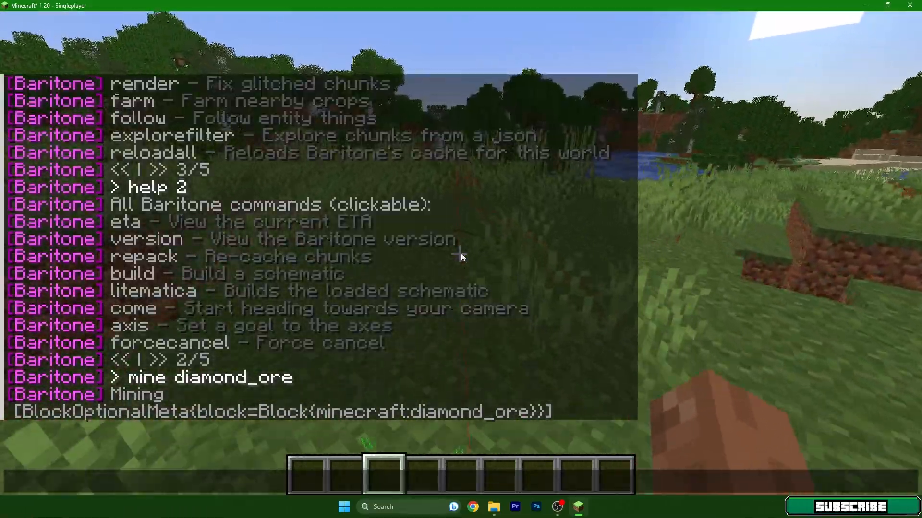
Run the mine command, then cancel the Baritone job with '#stop' in chat
type("#stop")
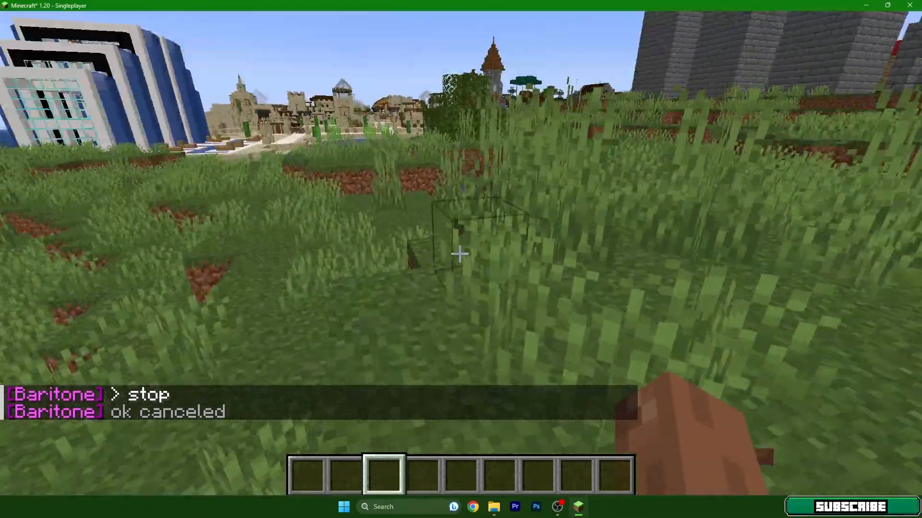
mouse_move(461, 254)
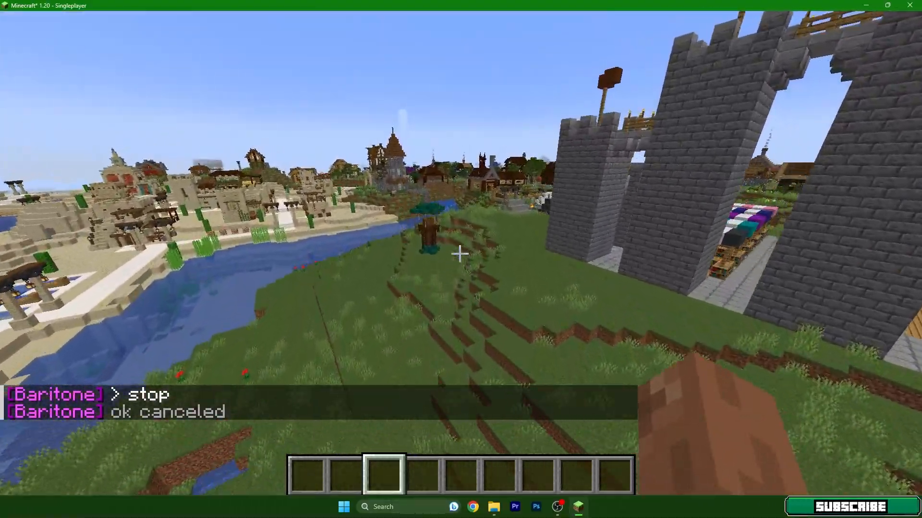
mouse_move(461, 253)
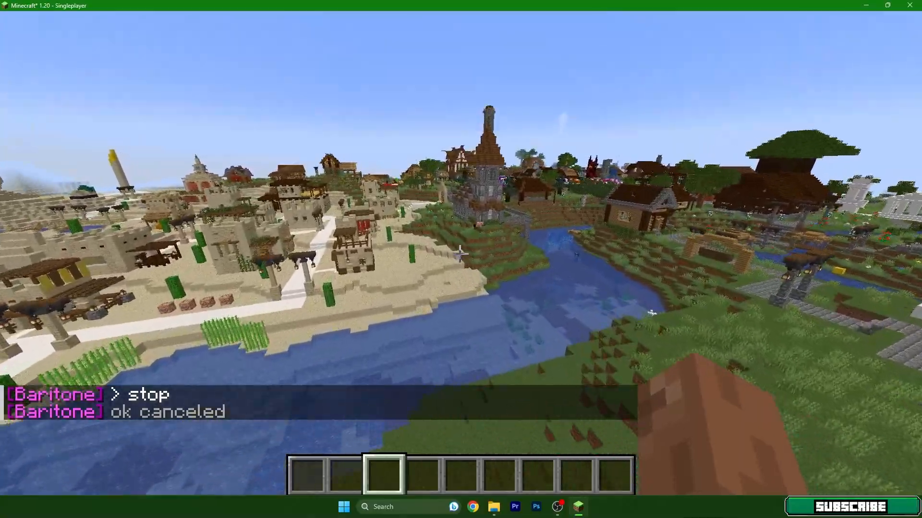